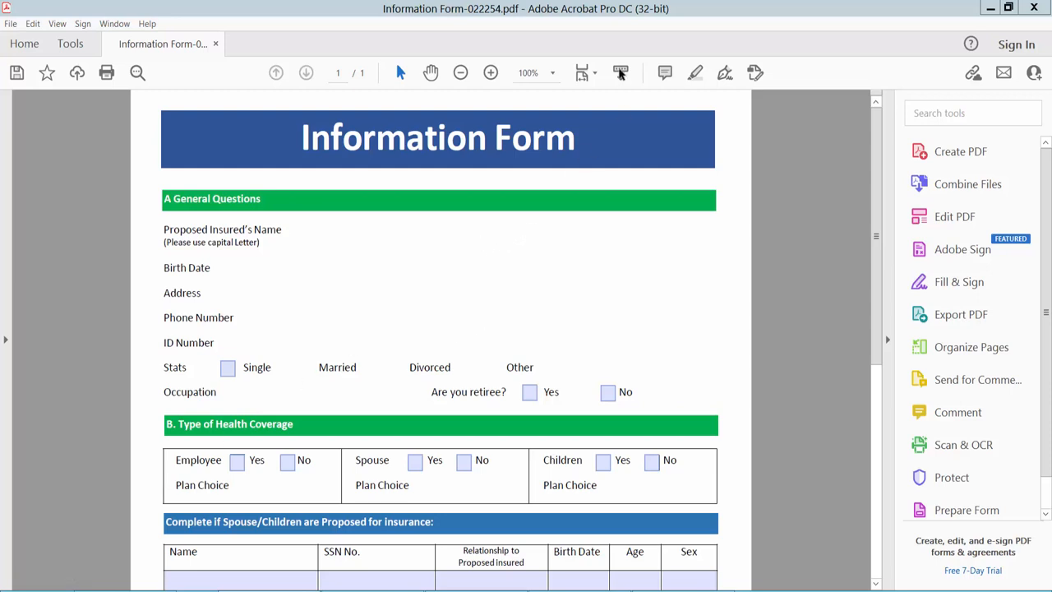
{"action": "mouse_move", "coordinate": [509, 286]}
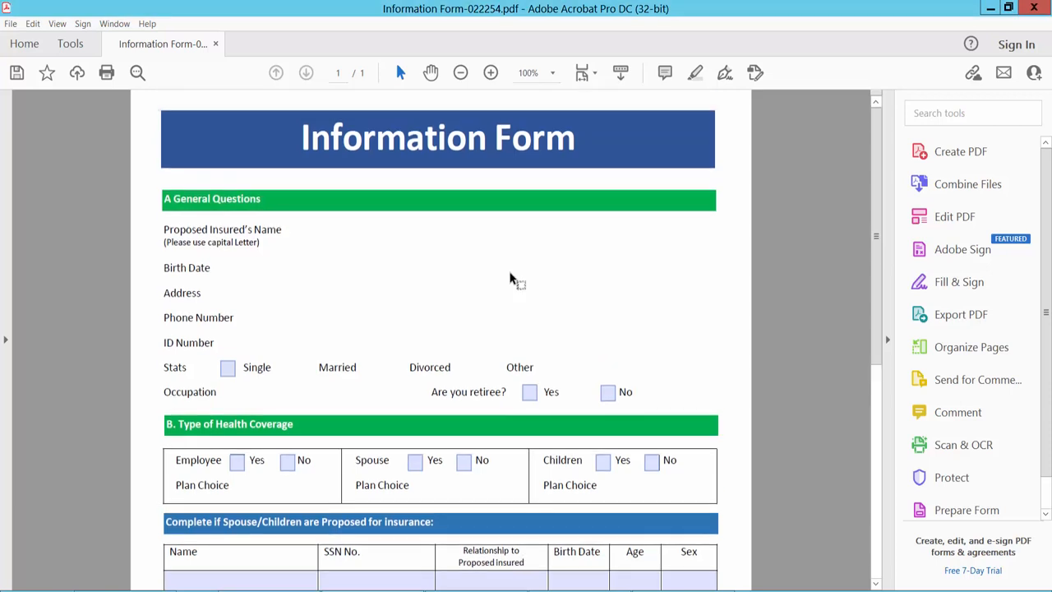
Show the Tools Center overview in place of the Information Form
{"action": "left_click", "coordinate": [69, 44]}
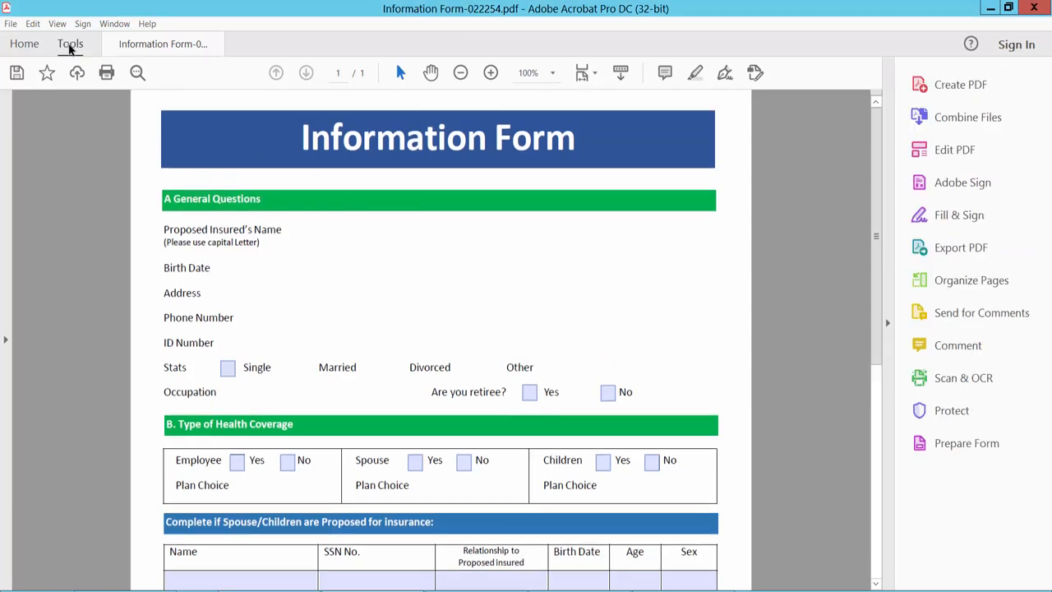
{"action": "left_click", "coordinate": [69, 45]}
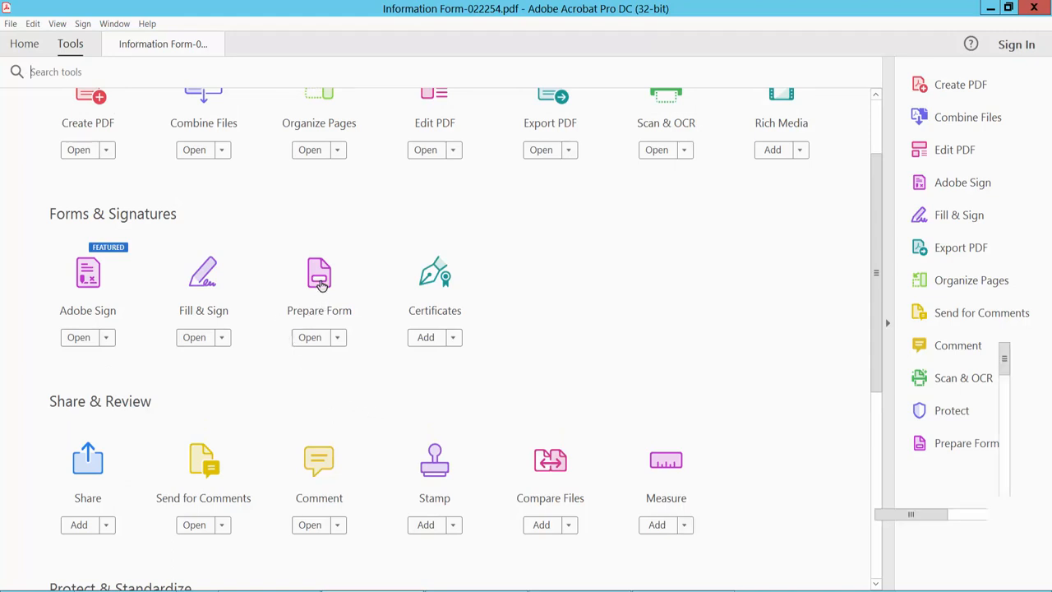
In Prepare Form, add digital signature field Signature9 beside the personal details and preview it
{"action": "left_click", "coordinate": [319, 273]}
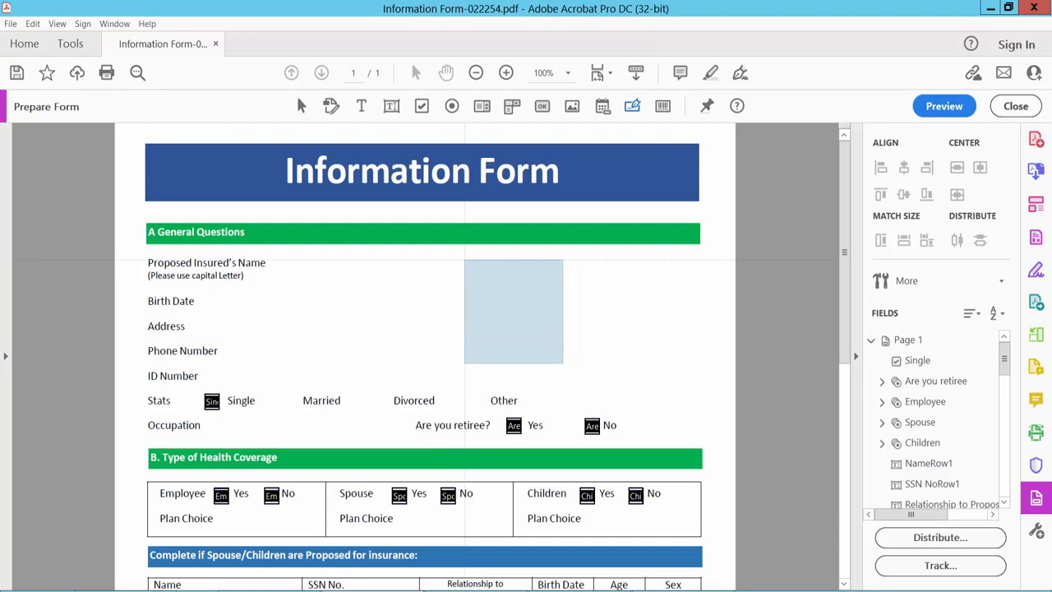
{"action": "left_click", "coordinate": [513, 299]}
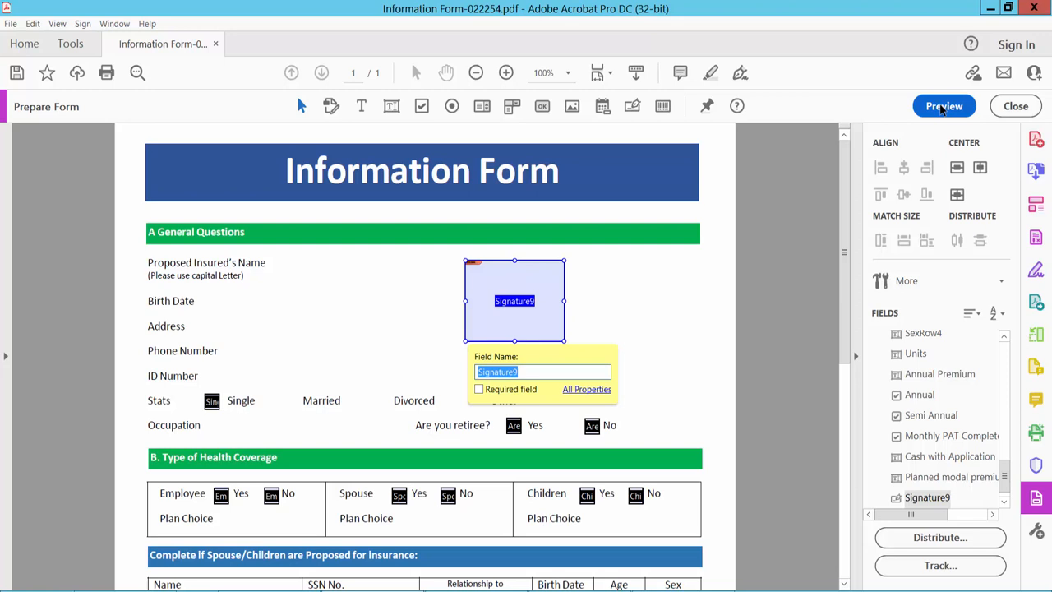
{"action": "left_click", "coordinate": [943, 106]}
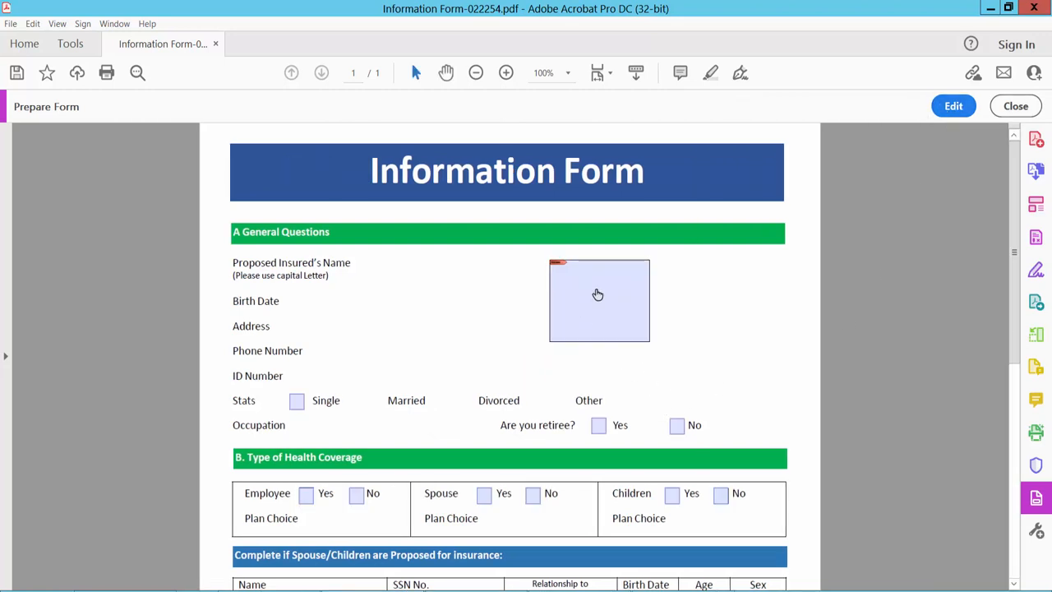
From the signature field, start a new self-signed Digital ID stored as a file
{"action": "left_click", "coordinate": [598, 294]}
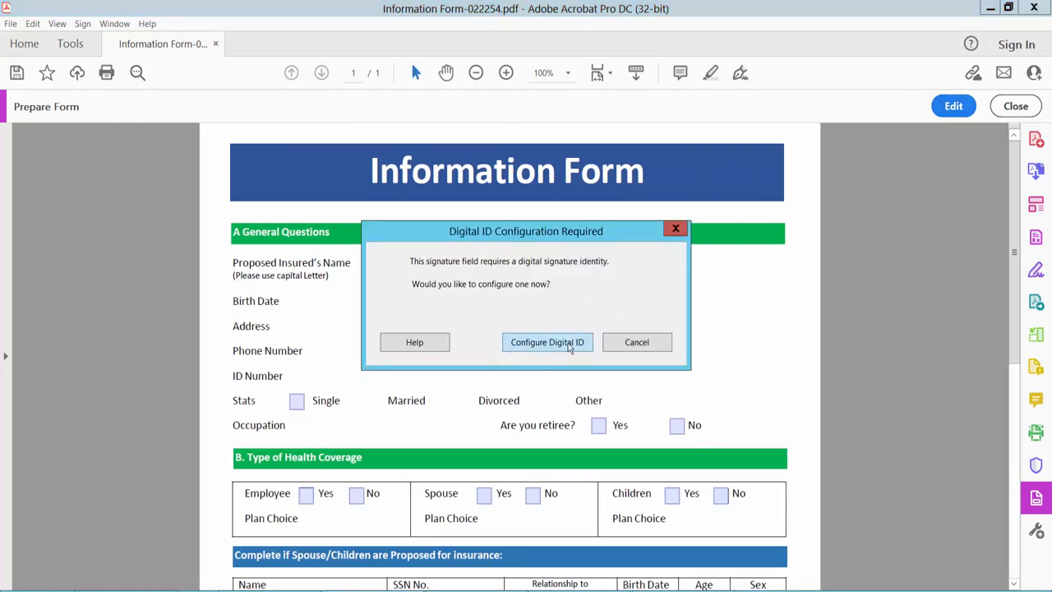
{"action": "left_click", "coordinate": [636, 341]}
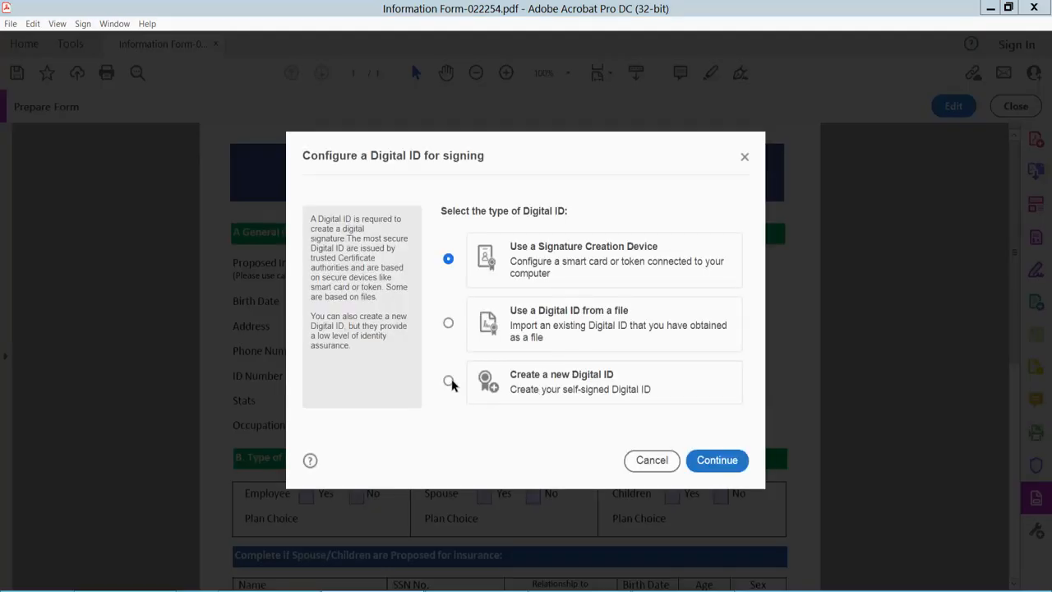
{"action": "left_click", "coordinate": [447, 381]}
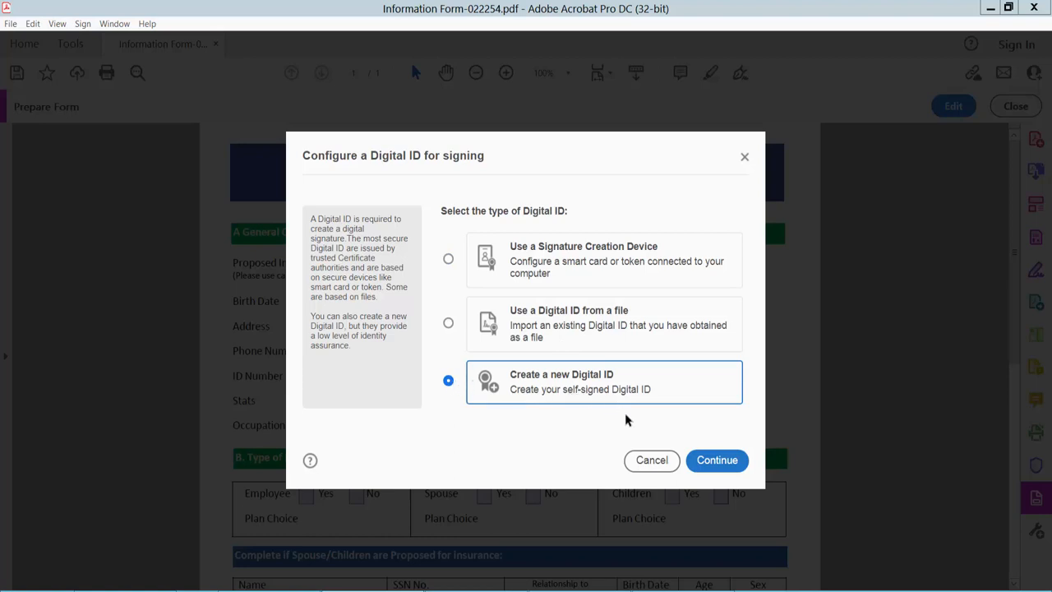
{"action": "left_click", "coordinate": [716, 461]}
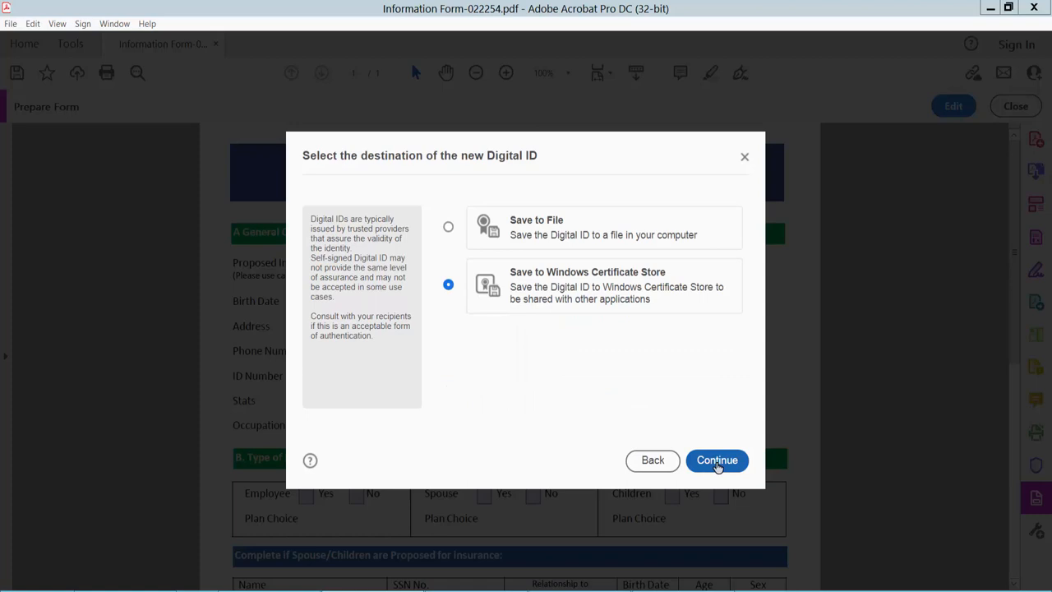
{"action": "mouse_move", "coordinate": [450, 231]}
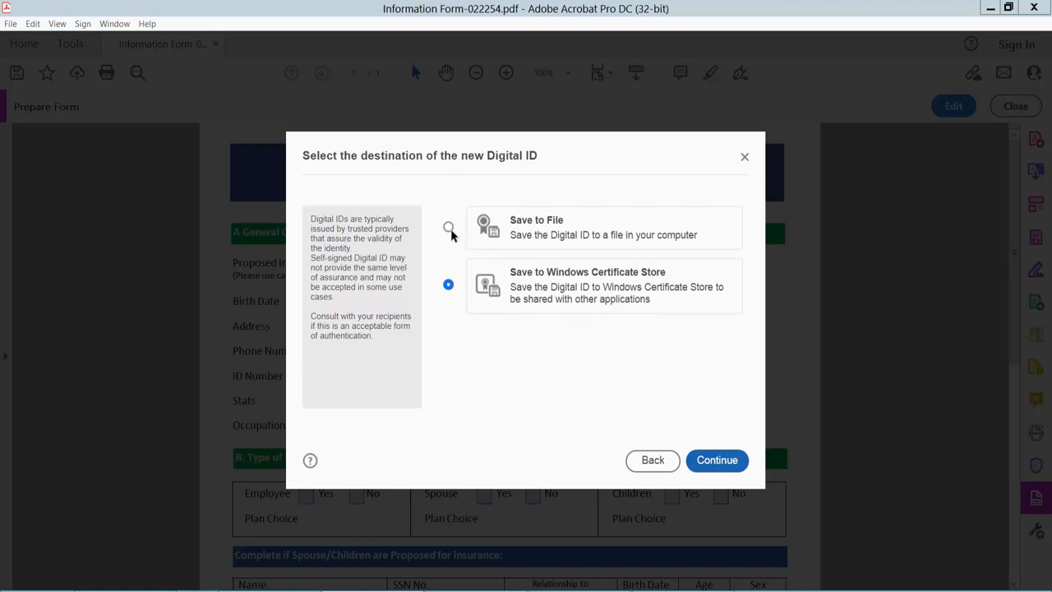
{"action": "left_click", "coordinate": [447, 227]}
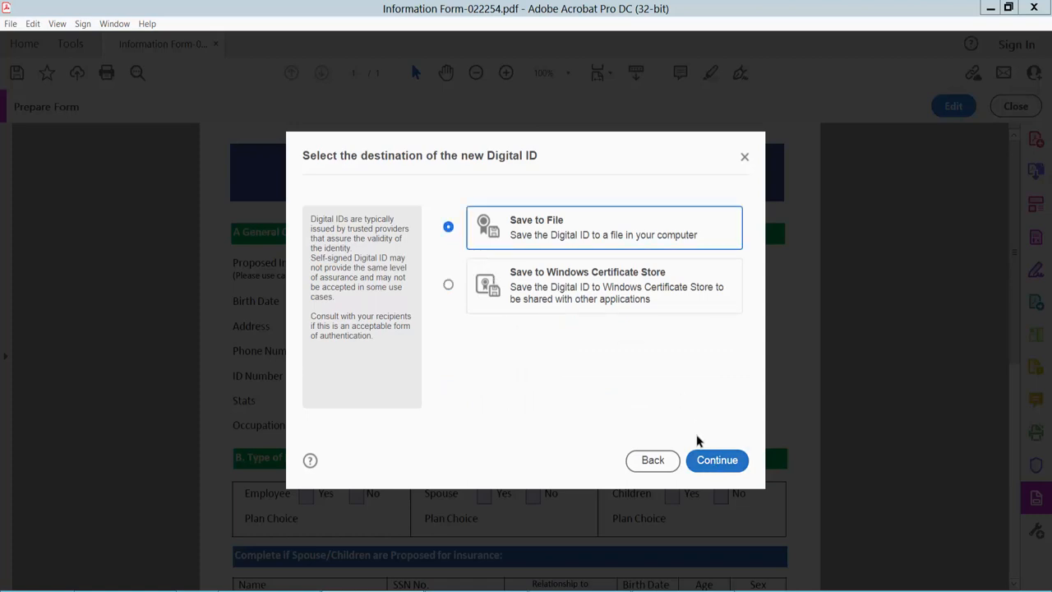
{"action": "left_click", "coordinate": [716, 460]}
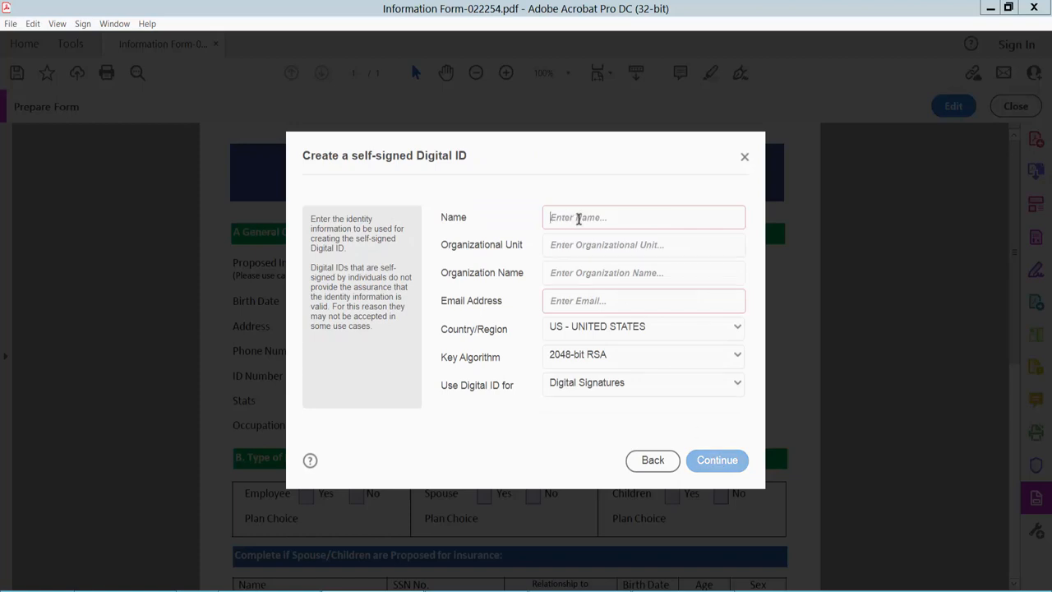
{"action": "type", "text": "Jac"}
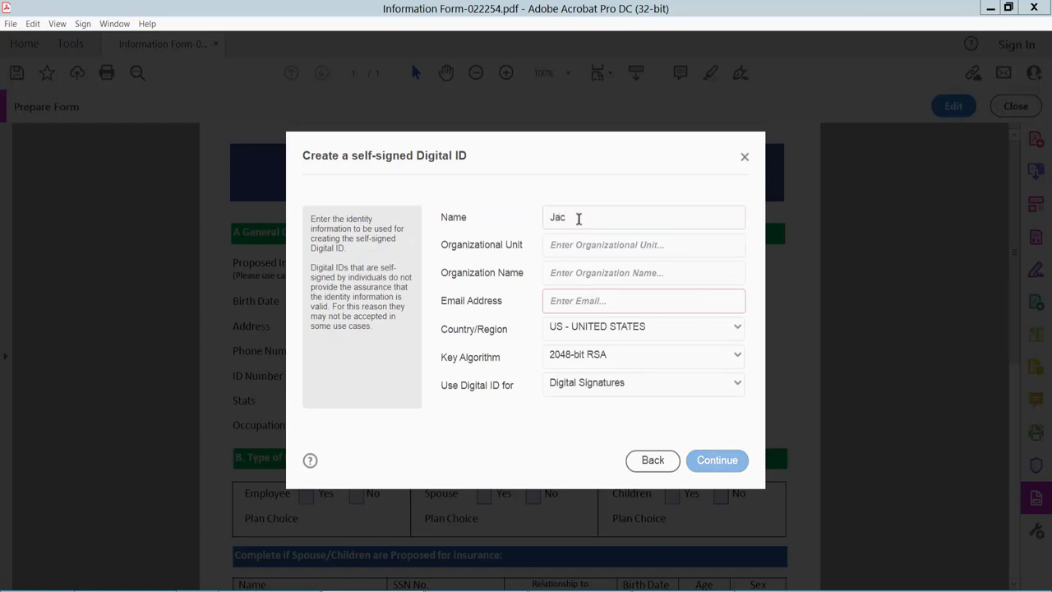
{"action": "type", "text": "k"}
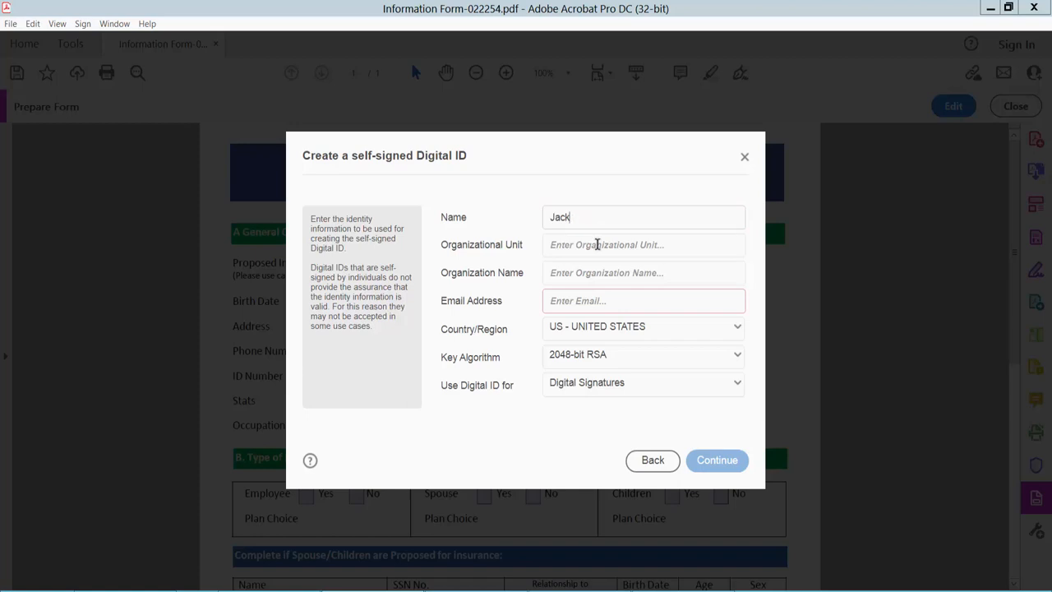
{"action": "left_click", "coordinate": [642, 243]}
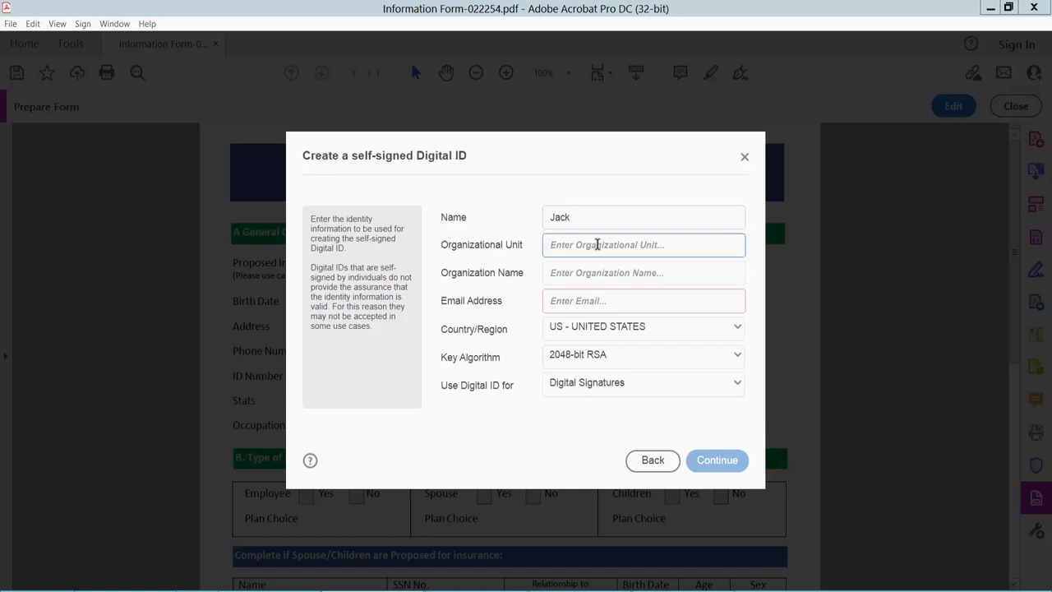
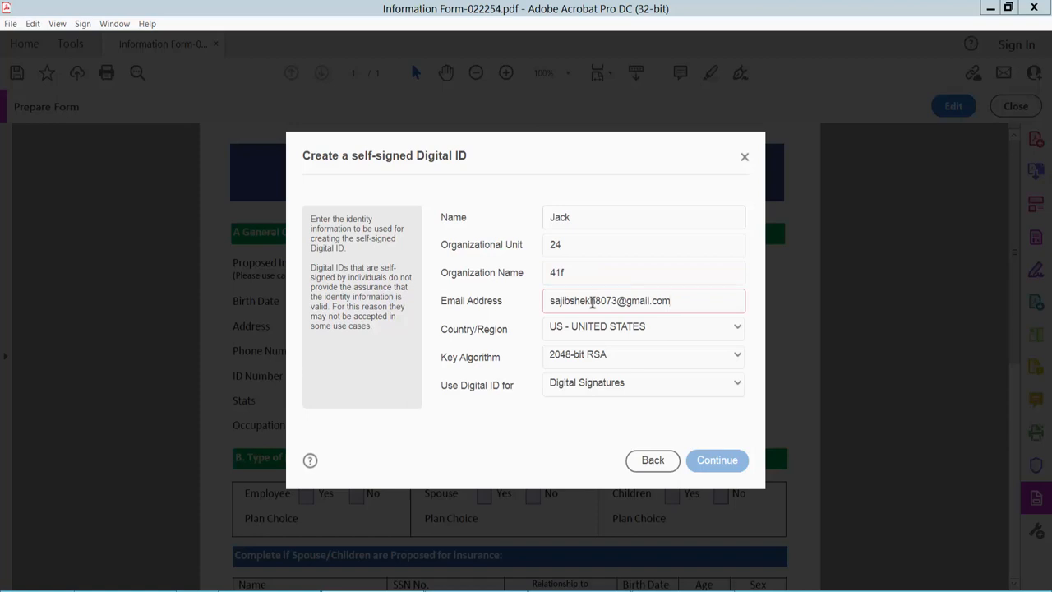
{"action": "left_click", "coordinate": [644, 273]}
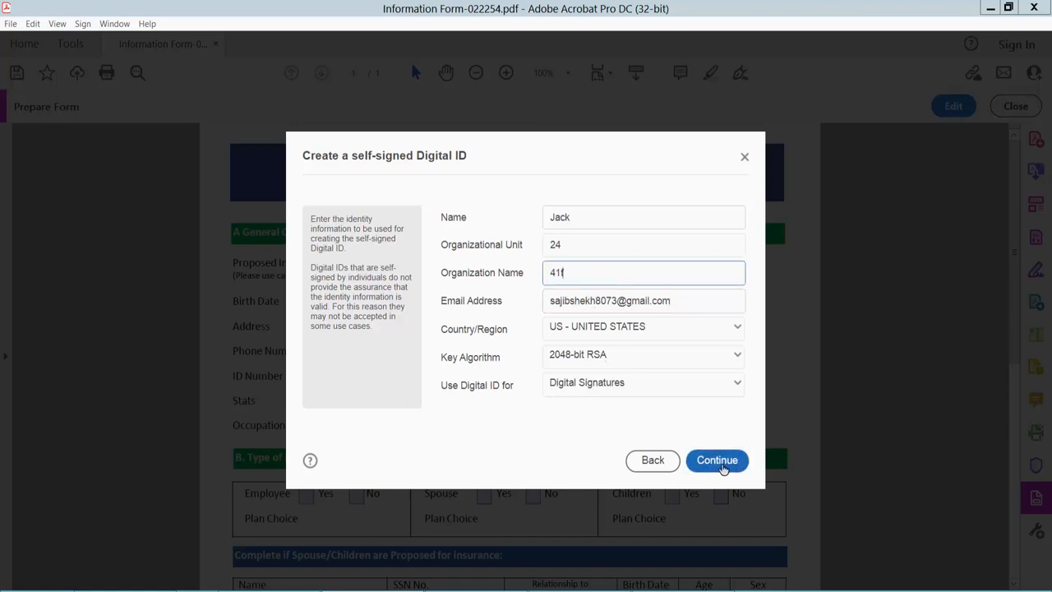
{"action": "left_click", "coordinate": [717, 460]}
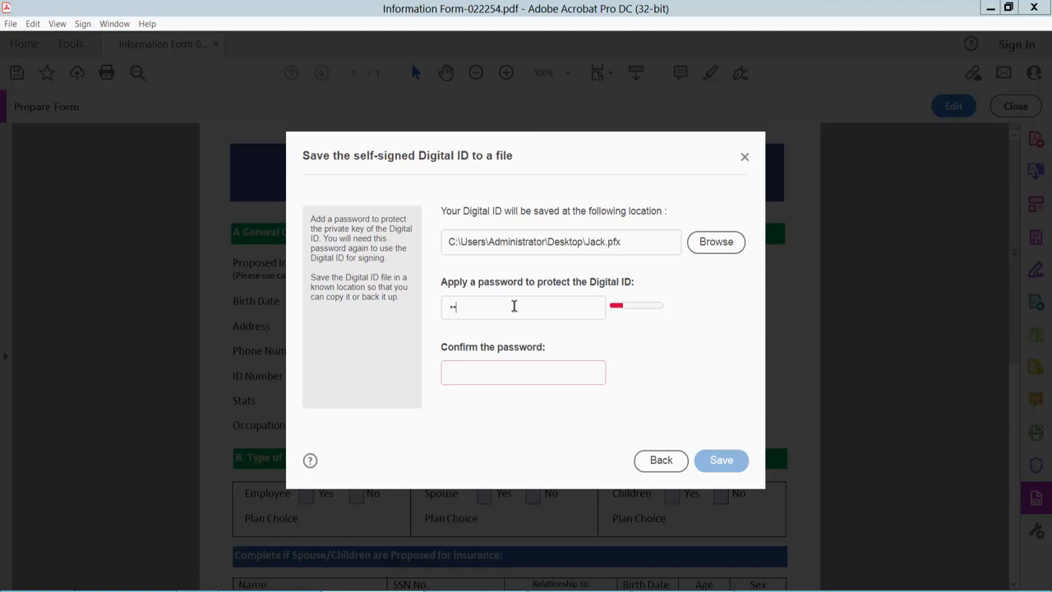
Save the Digital ID with its password, choose Jack's ID, and start a new signature appearance
{"action": "type", "text": "••••"}
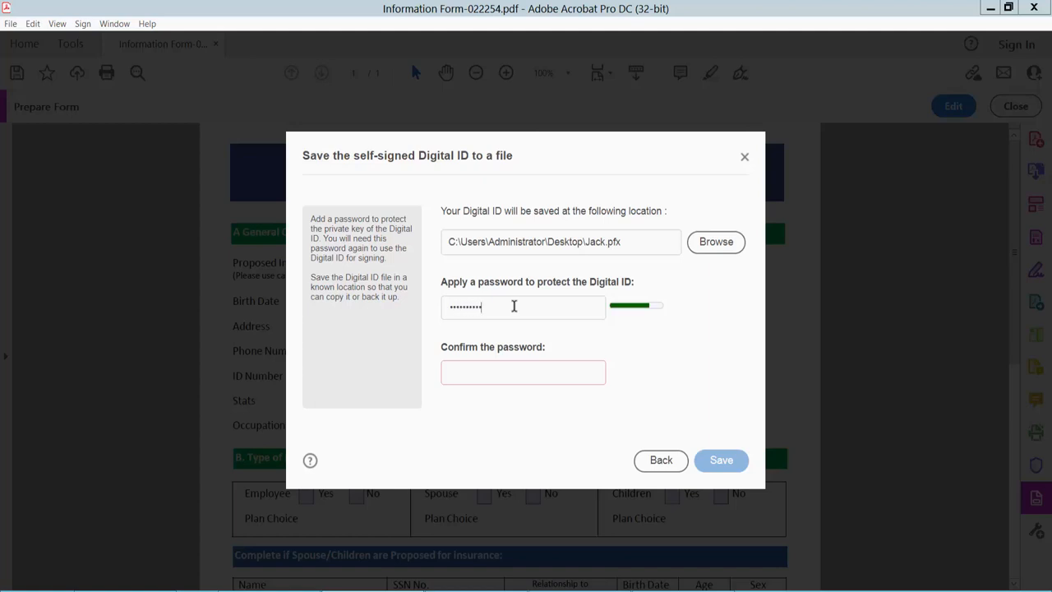
{"action": "left_click", "coordinate": [522, 372]}
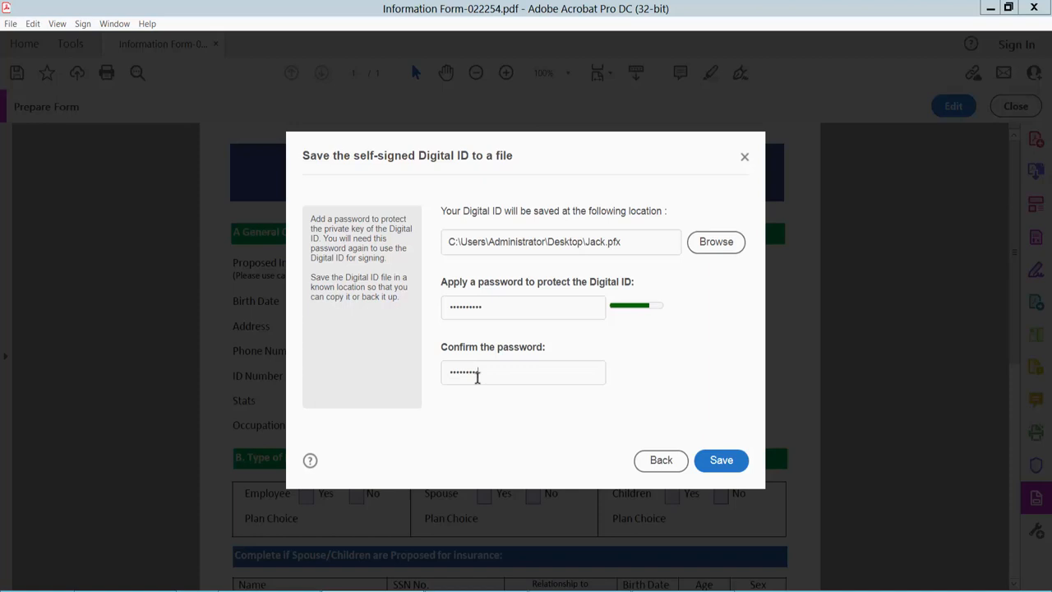
{"action": "mouse_move", "coordinate": [733, 447]}
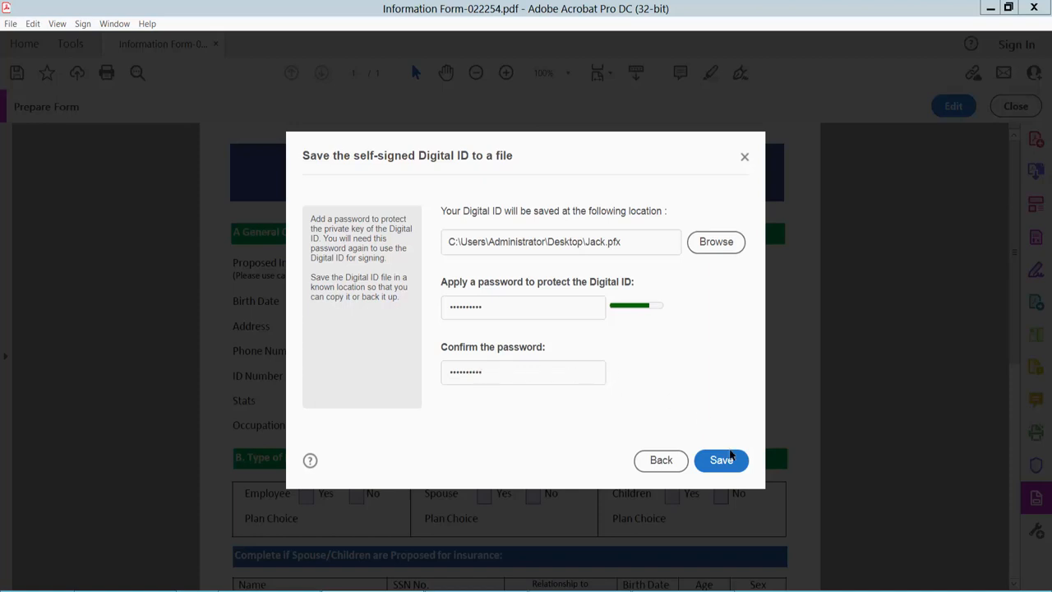
{"action": "left_click", "coordinate": [720, 460]}
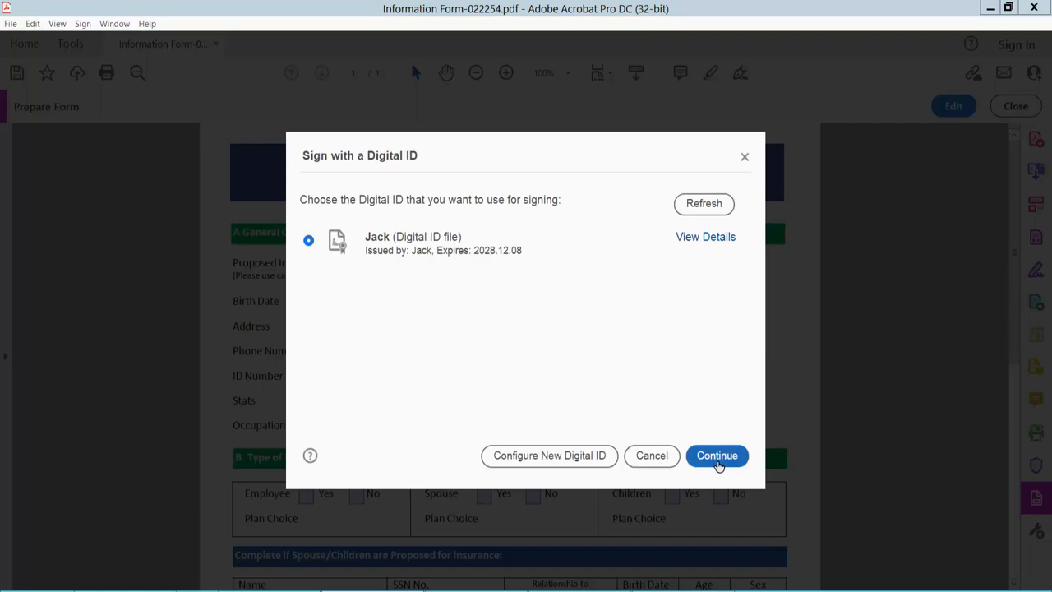
{"action": "left_click", "coordinate": [716, 456]}
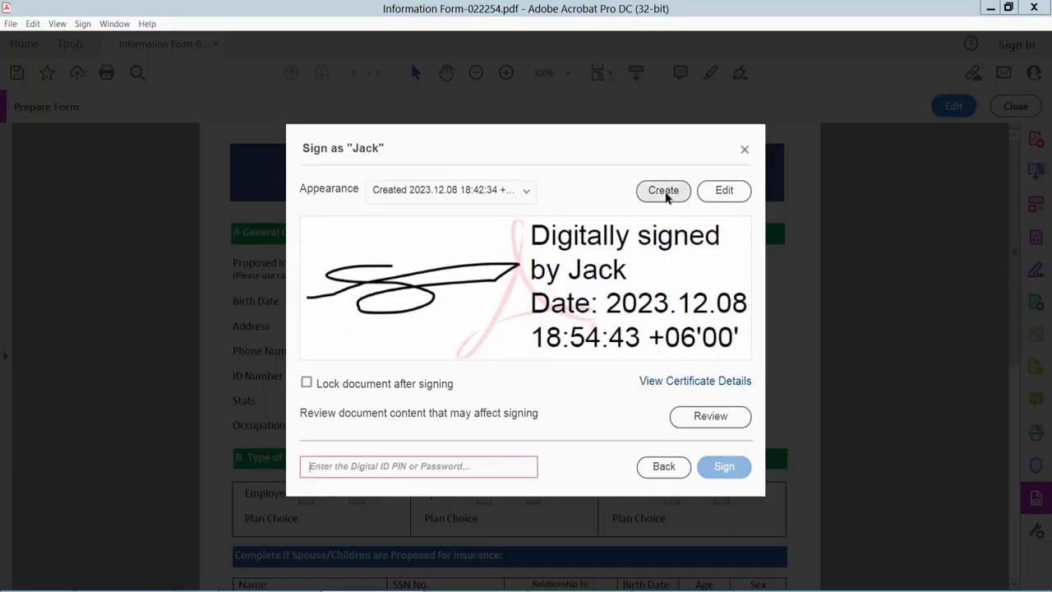
{"action": "left_click", "coordinate": [664, 191]}
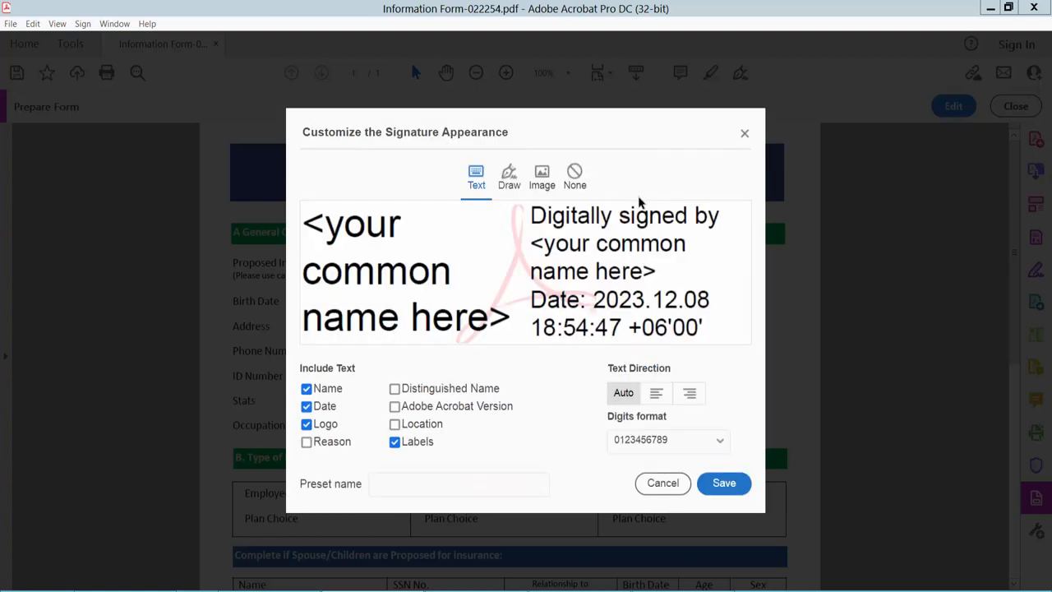
{"action": "mouse_move", "coordinate": [542, 178]}
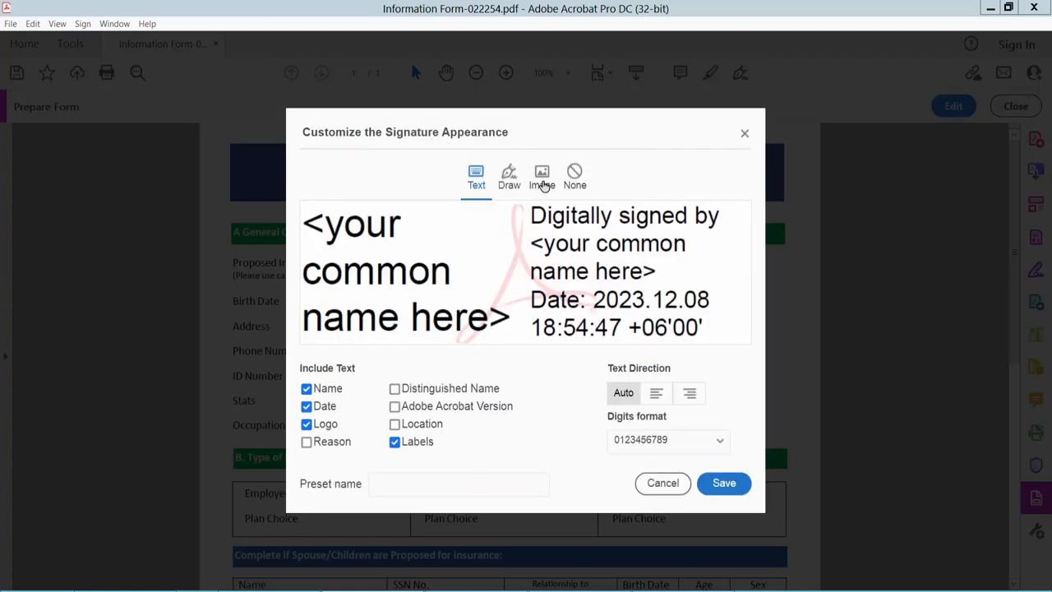
Use the JPEG photo Screenshot_3 as the signature appearance image
{"action": "left_click", "coordinate": [542, 173]}
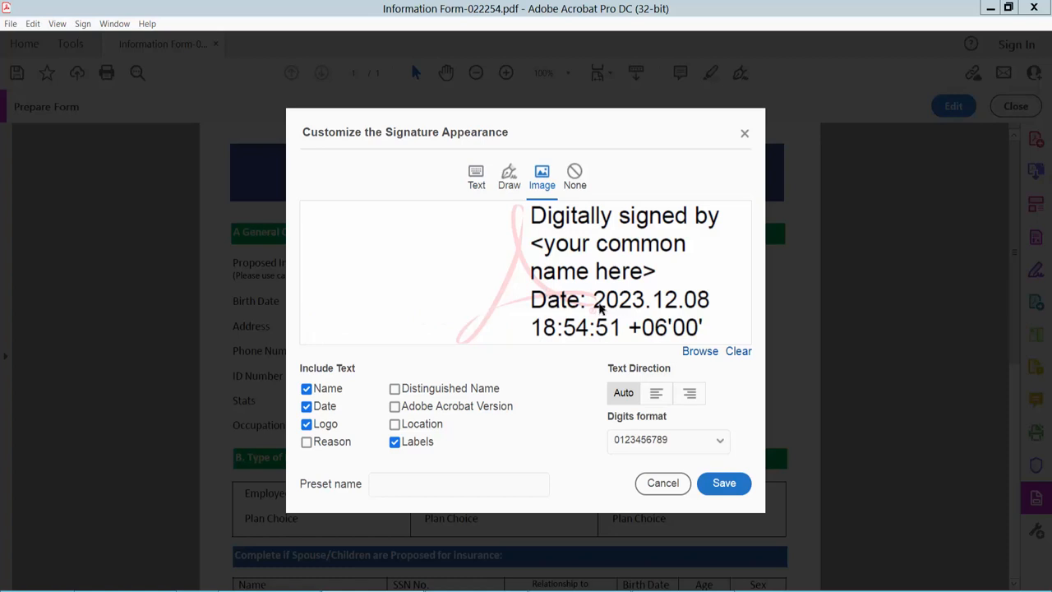
{"action": "mouse_move", "coordinate": [700, 352]}
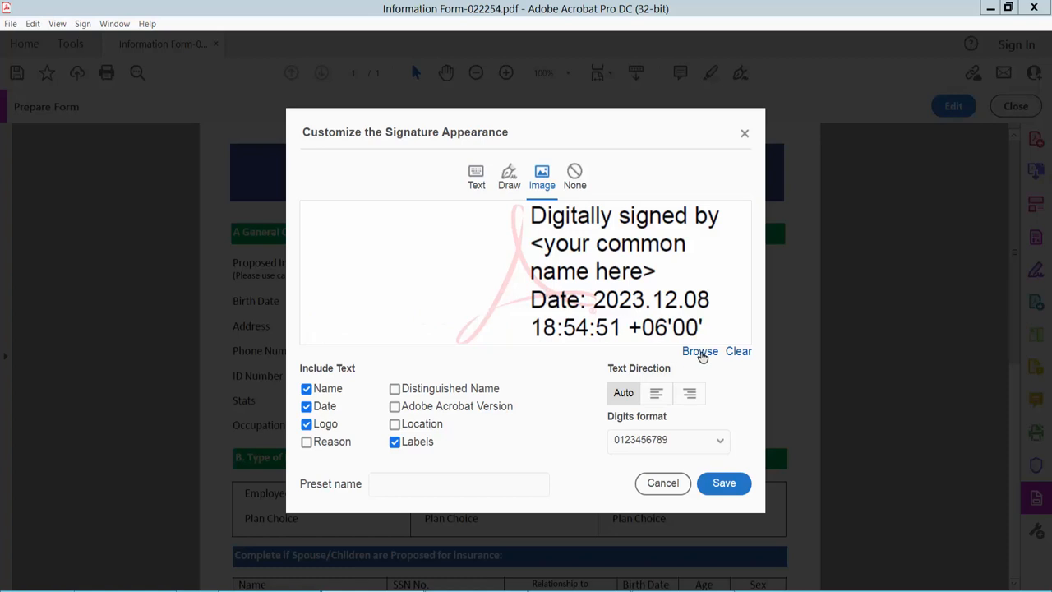
{"action": "left_click", "coordinate": [700, 352]}
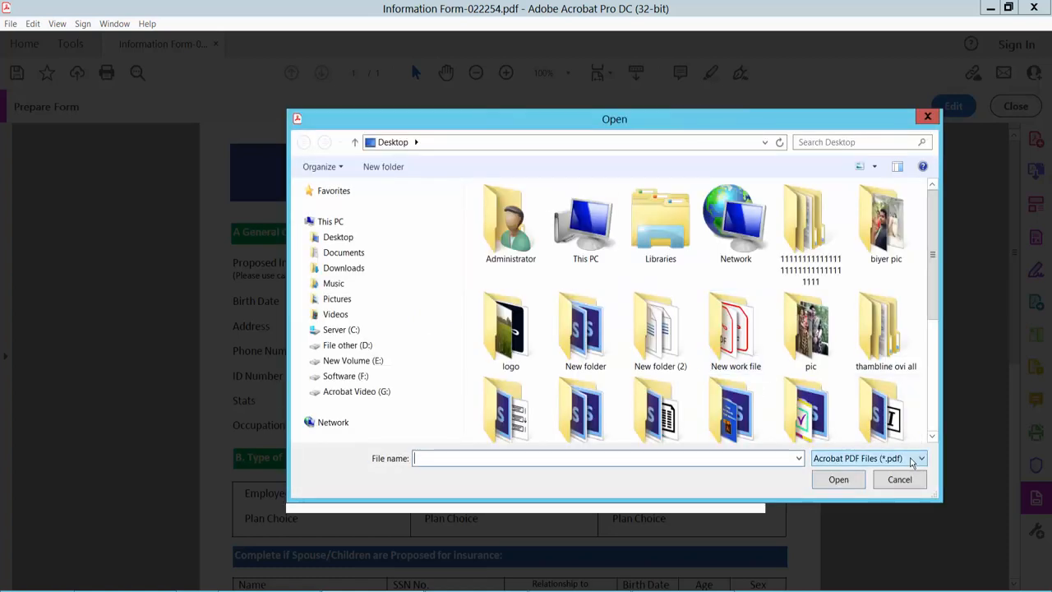
{"action": "left_click", "coordinate": [921, 457]}
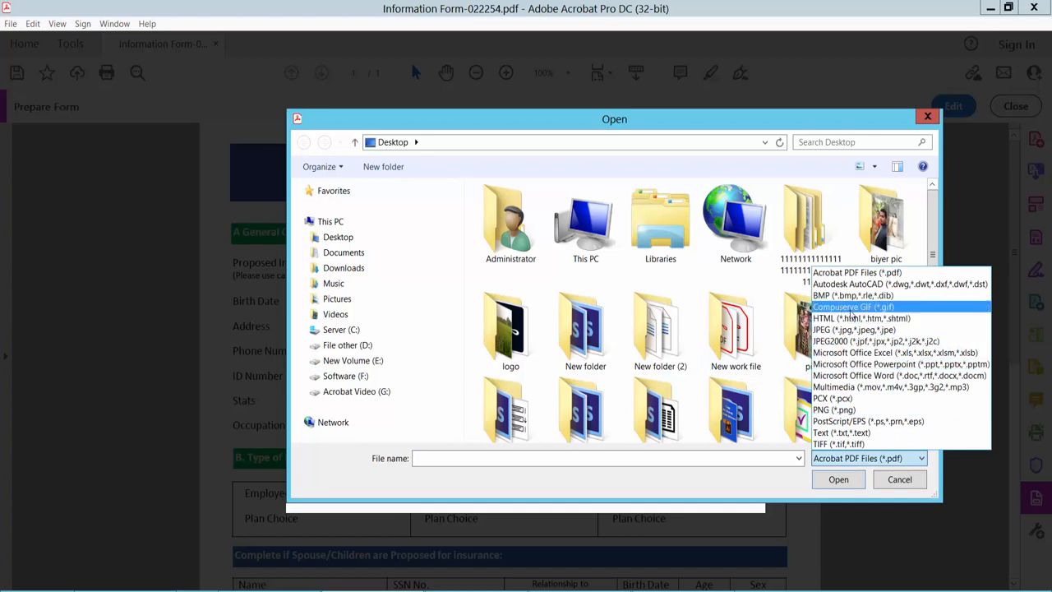
{"action": "left_click", "coordinate": [862, 329]}
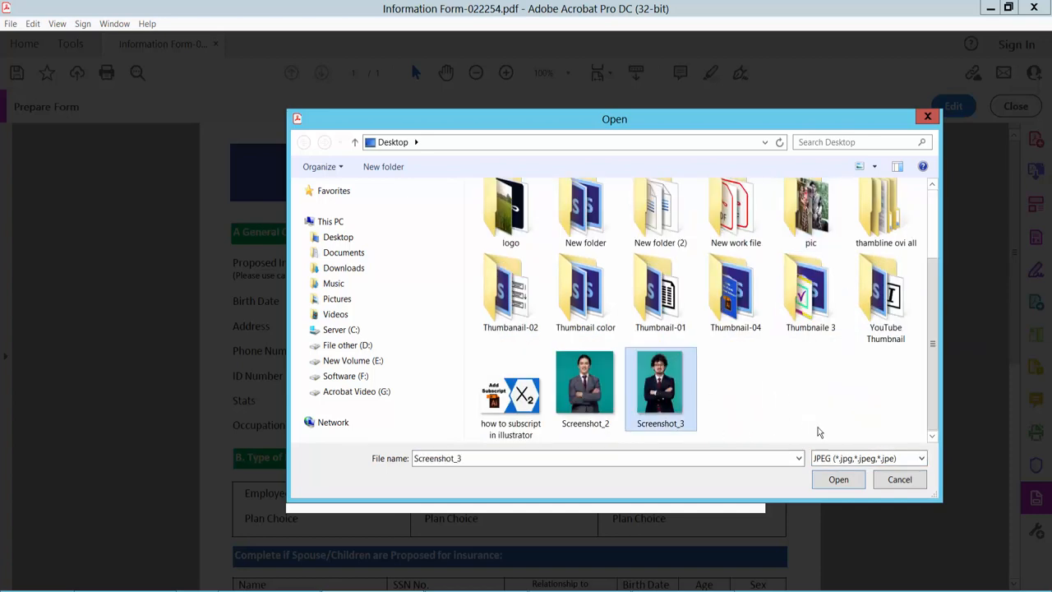
{"action": "left_click", "coordinate": [838, 480]}
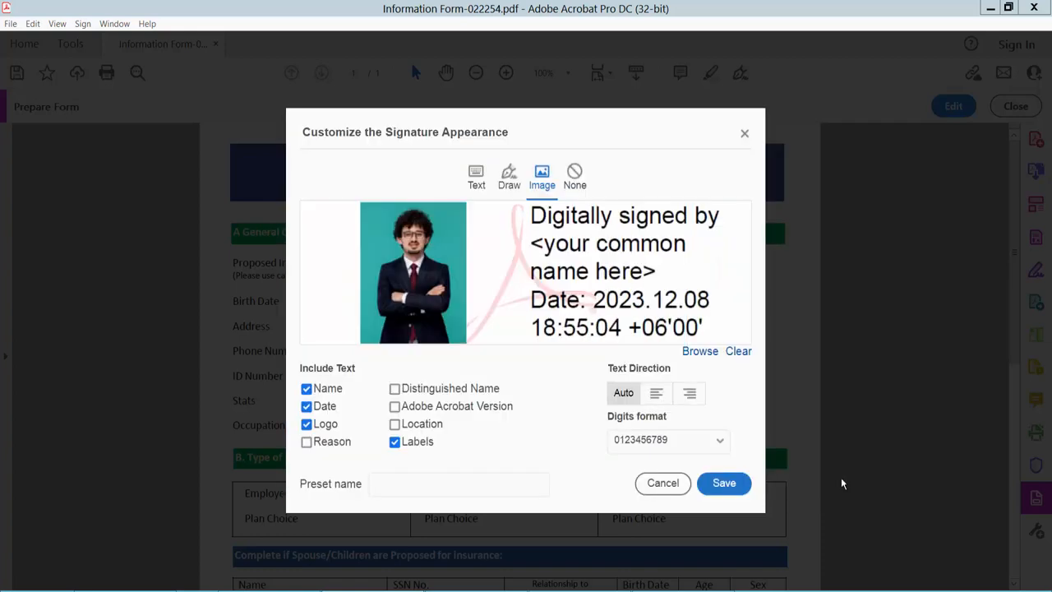
{"action": "mouse_move", "coordinate": [450, 276]}
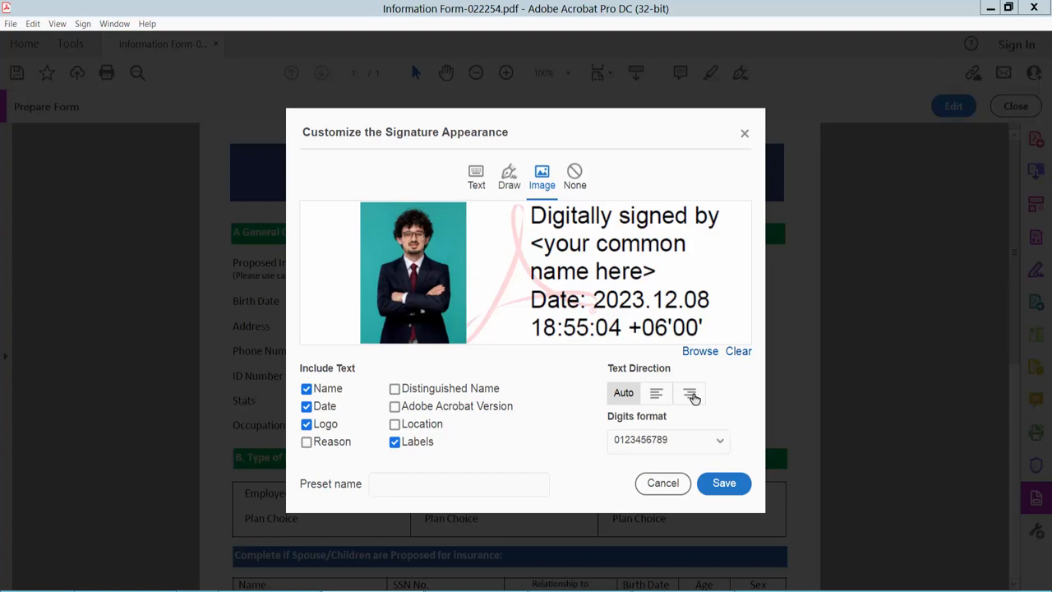
Set text direction, show distinguished name without location, and save the appearance
{"action": "left_click", "coordinate": [656, 393]}
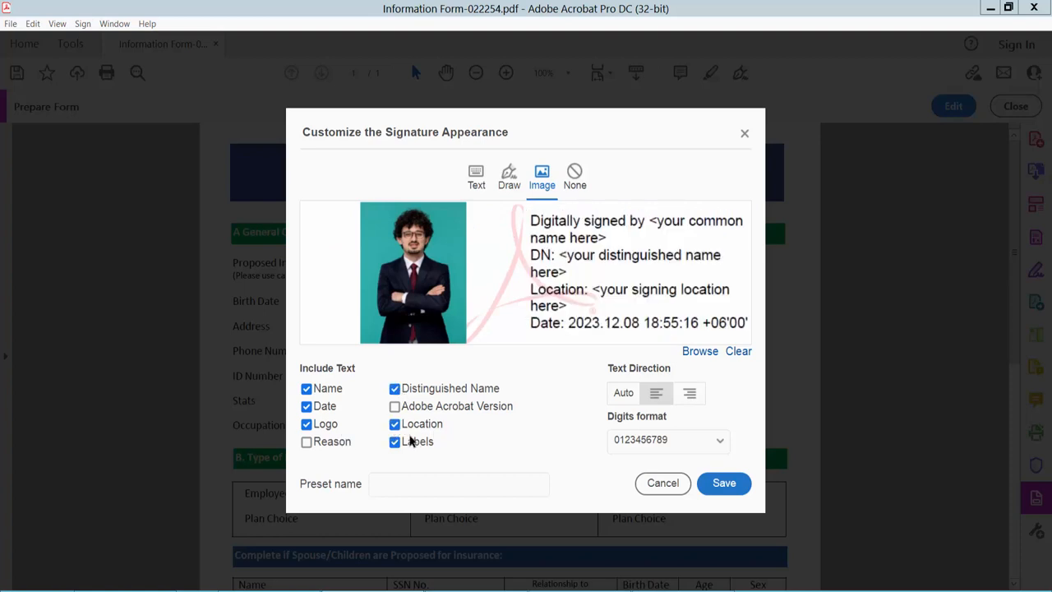
{"action": "left_click", "coordinate": [395, 424]}
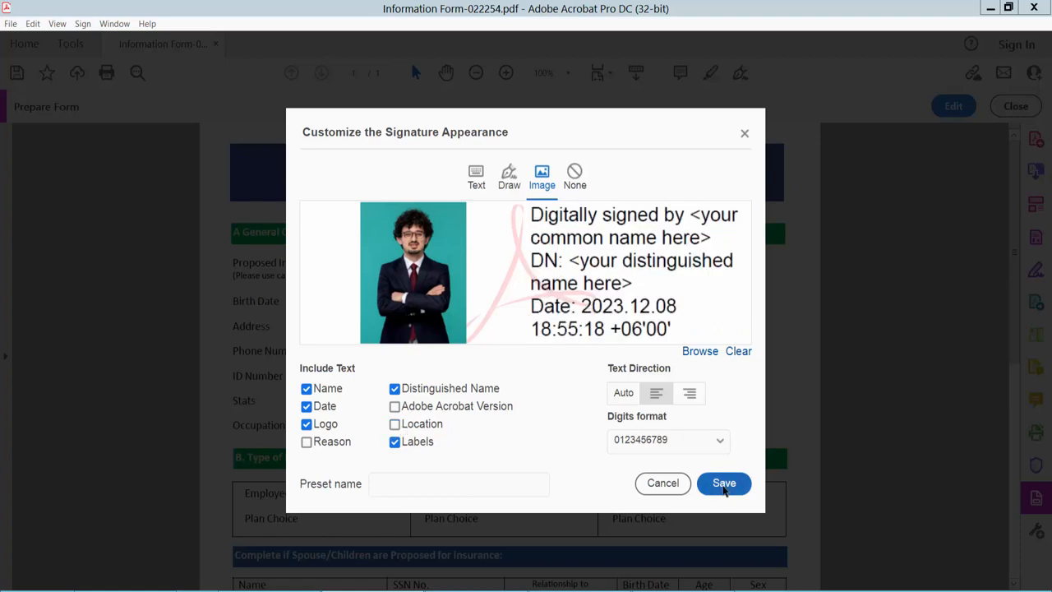
{"action": "left_click", "coordinate": [724, 483]}
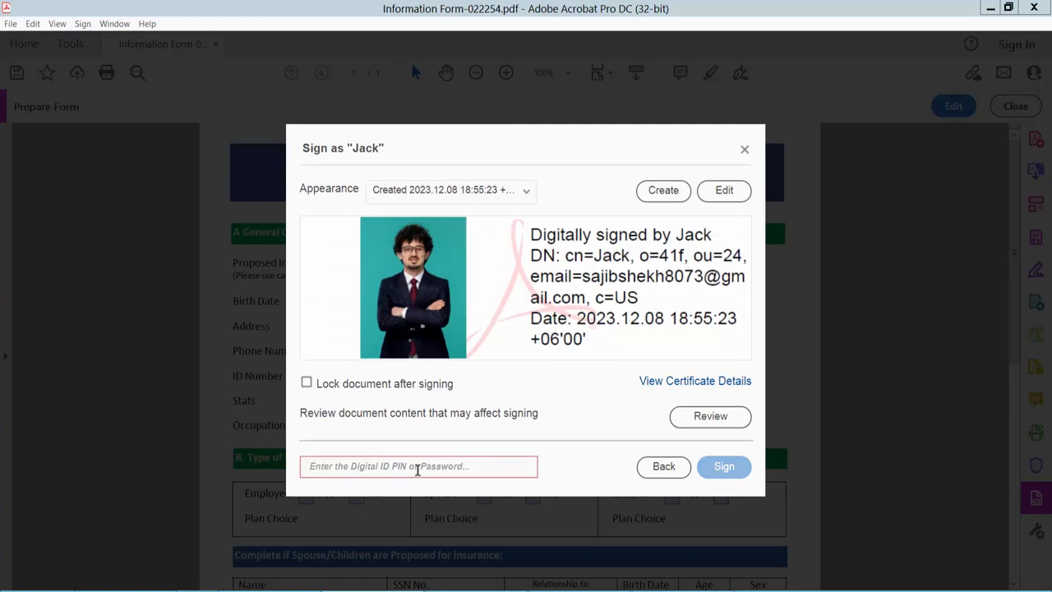
Enter the Digital ID password and sign the form as Jack
{"action": "type", "text": "••"}
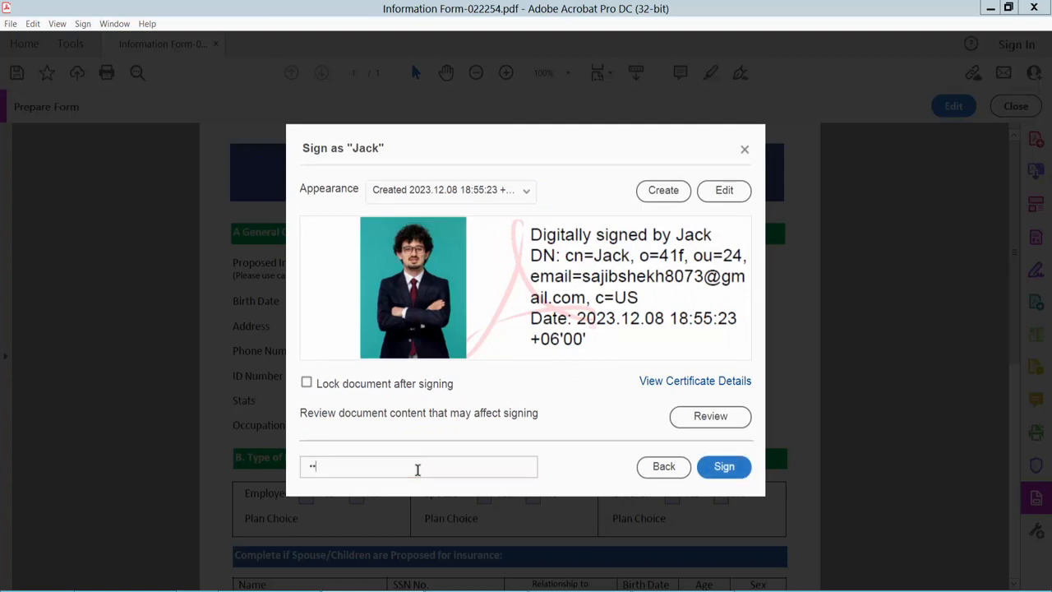
{"action": "type", "text": "••••••"}
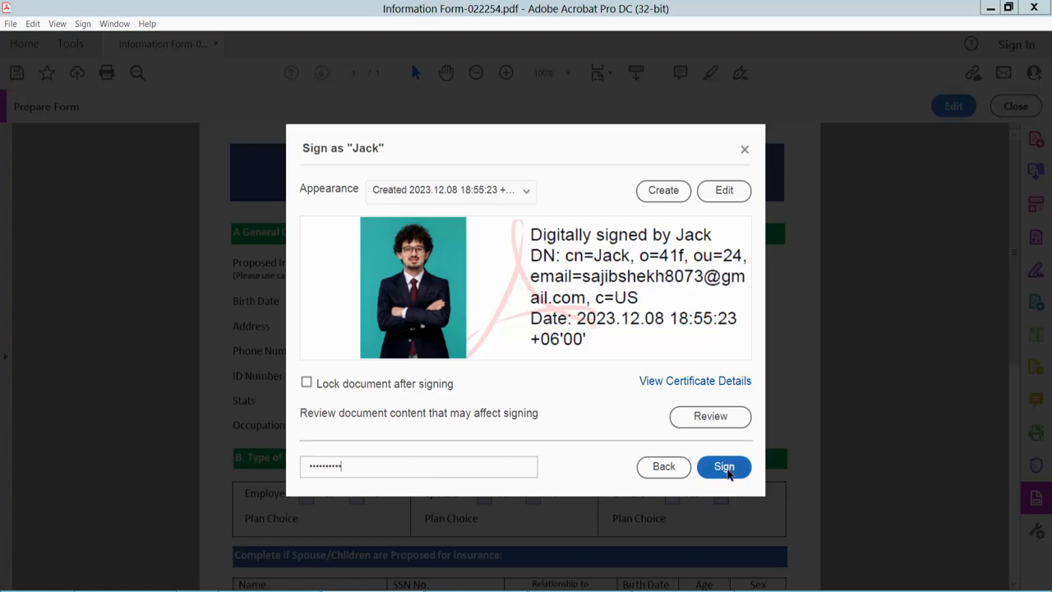
{"action": "left_click", "coordinate": [723, 467]}
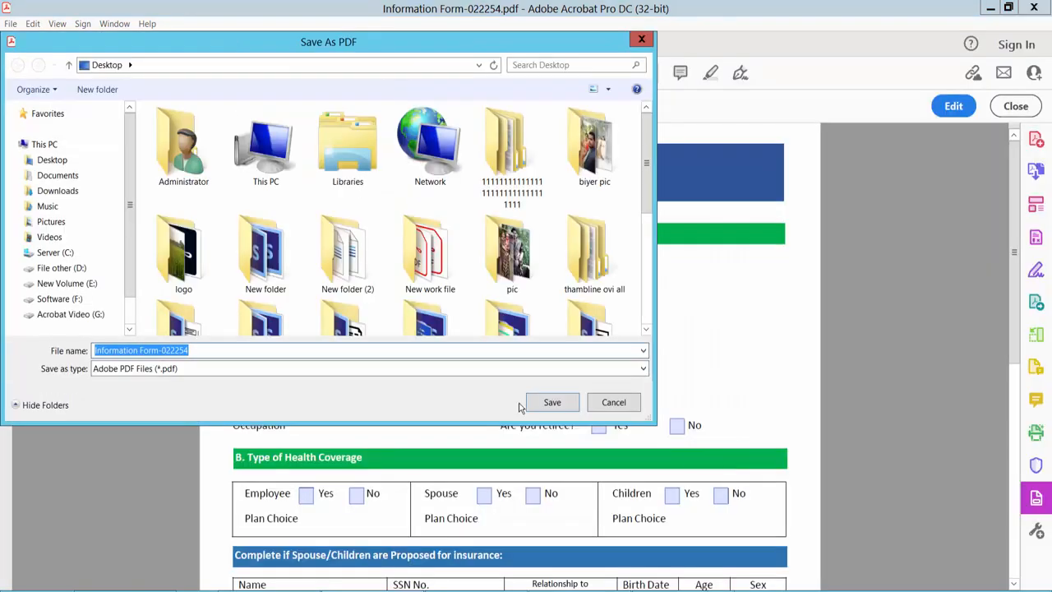
Save the signed form as Information Form-022254214.pdf
{"action": "type", "text": "214"}
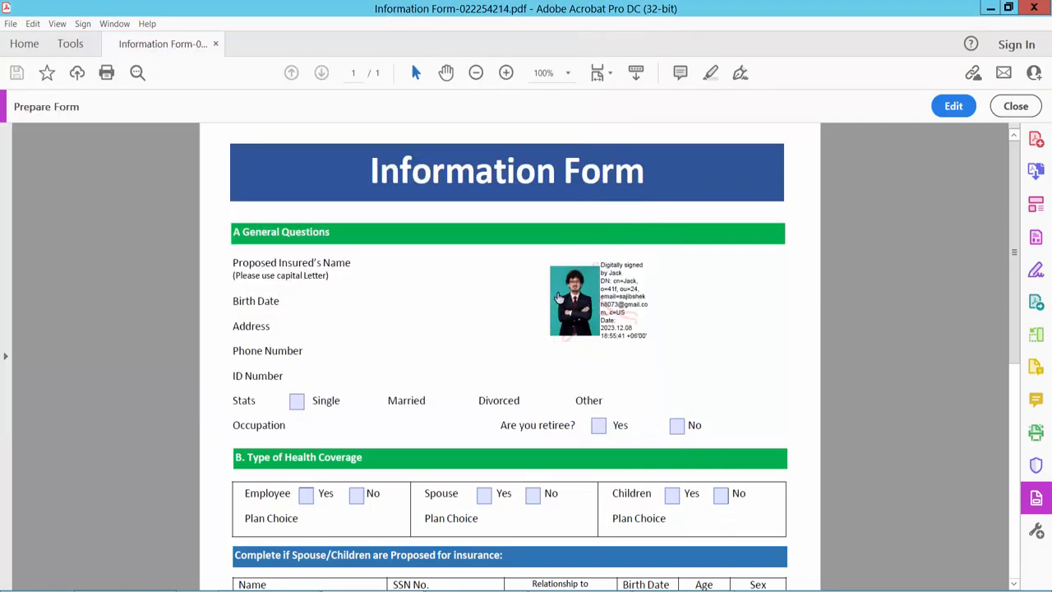
{"action": "mouse_move", "coordinate": [728, 329]}
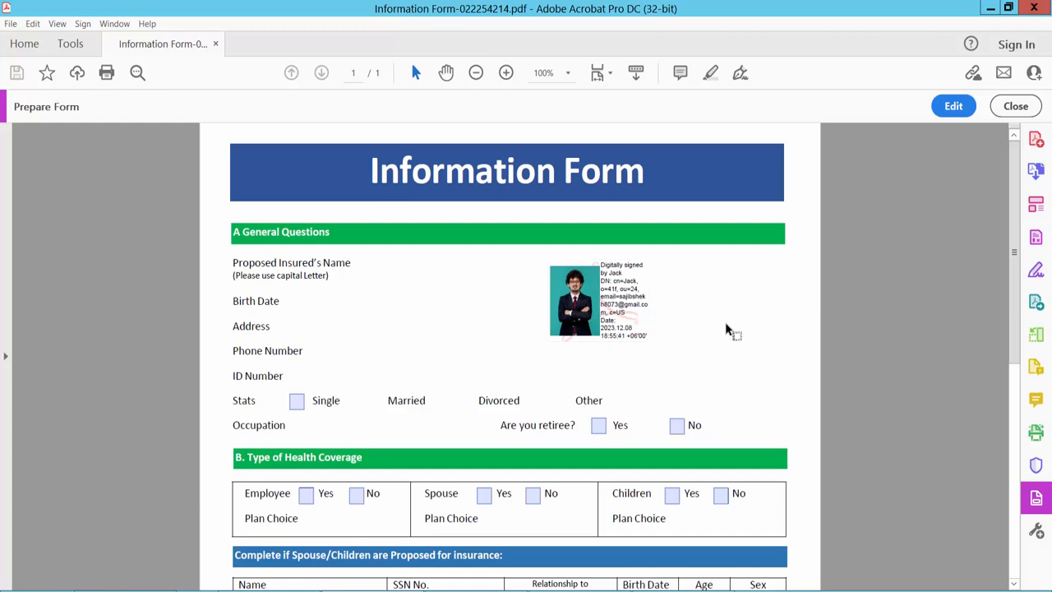
{"action": "left_click", "coordinate": [506, 72]}
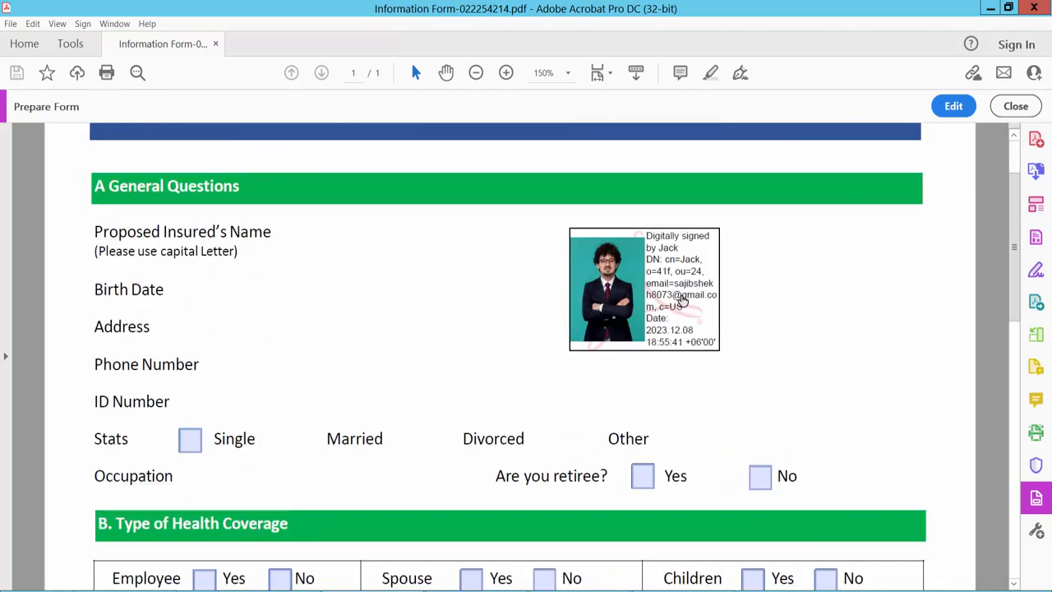
{"action": "mouse_move", "coordinate": [627, 342]}
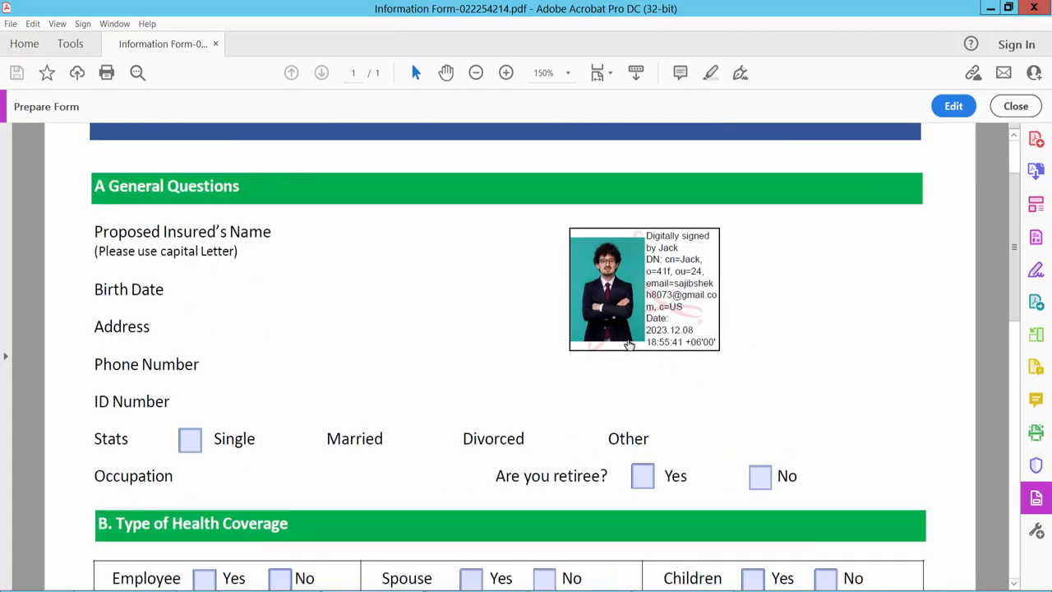